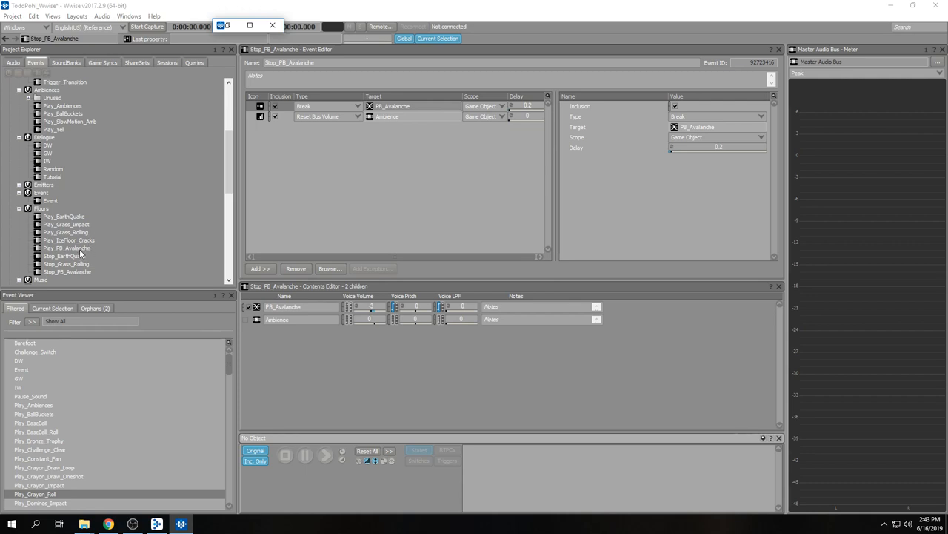
- Load Play_PB_Avalanche to review its Set Bus Volume action: Ambience -12 over 0.5 s
click(67, 247)
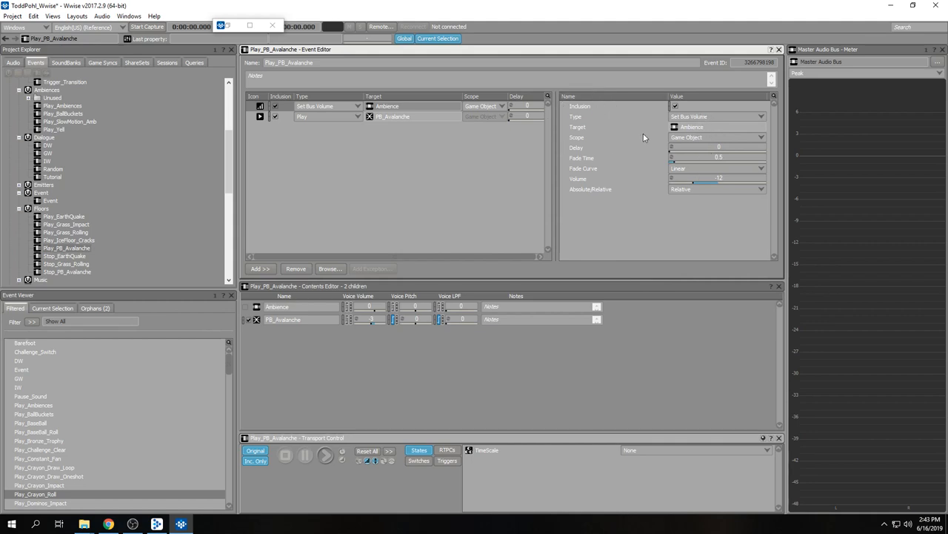
mouse_move(691, 130)
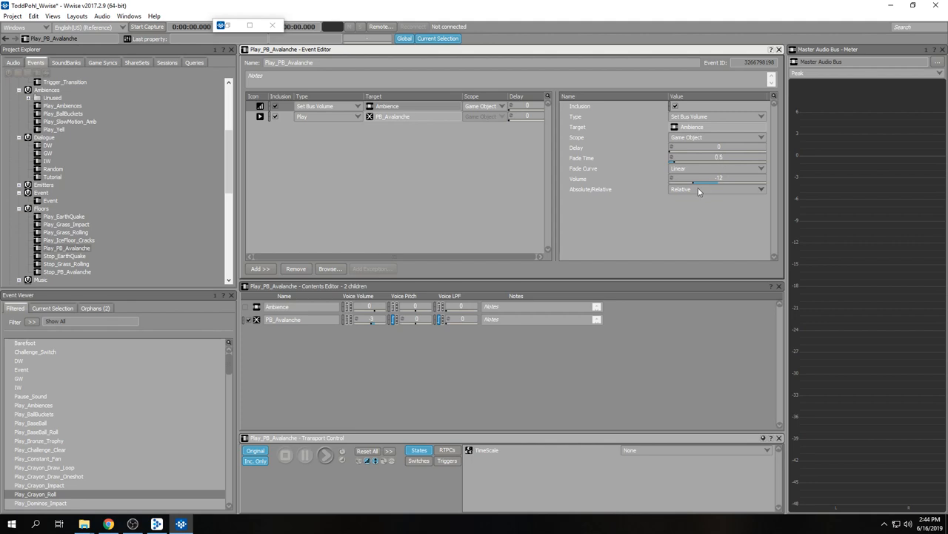
mouse_move(572, 186)
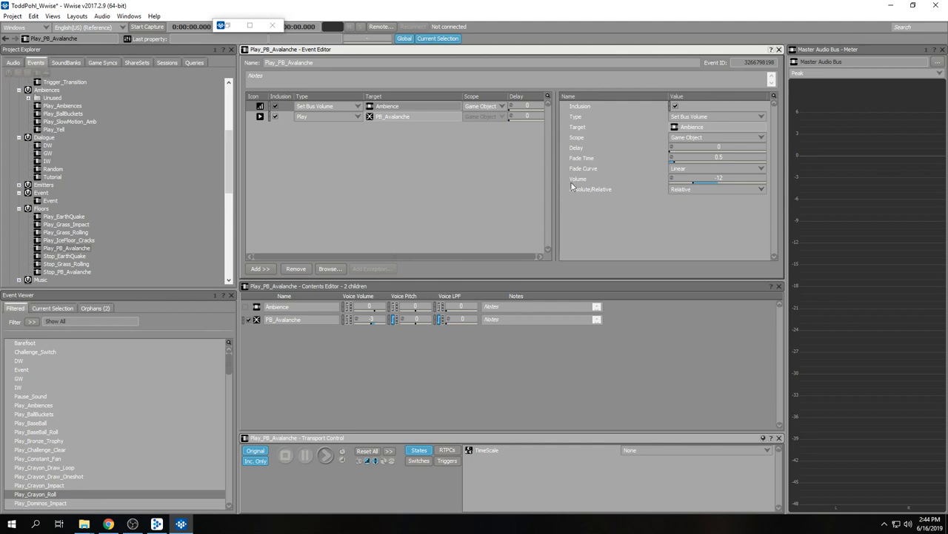
mouse_move(612, 224)
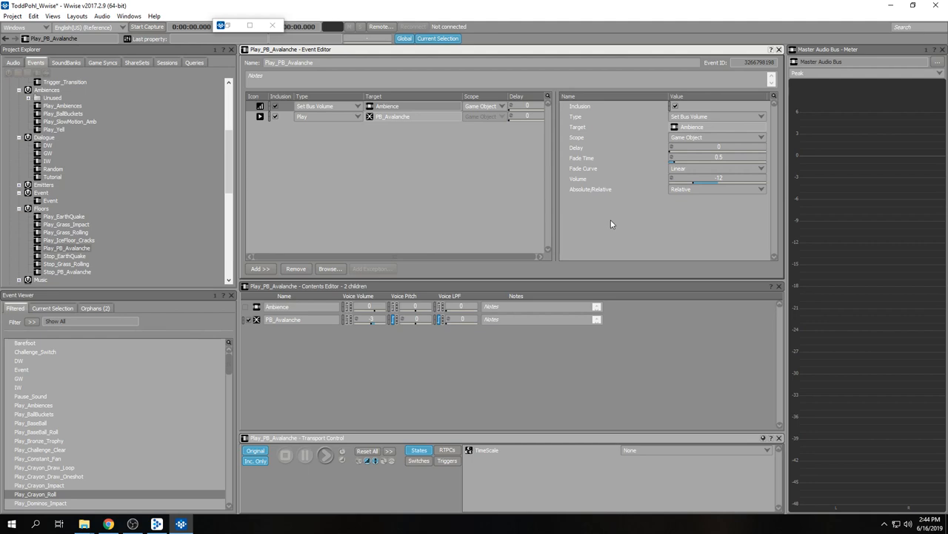
mouse_move(135, 145)
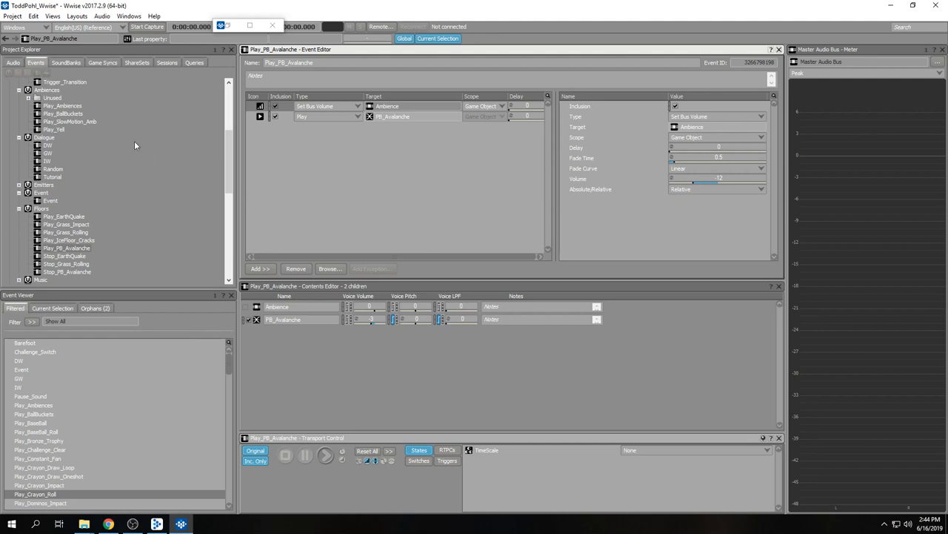
click(14, 66)
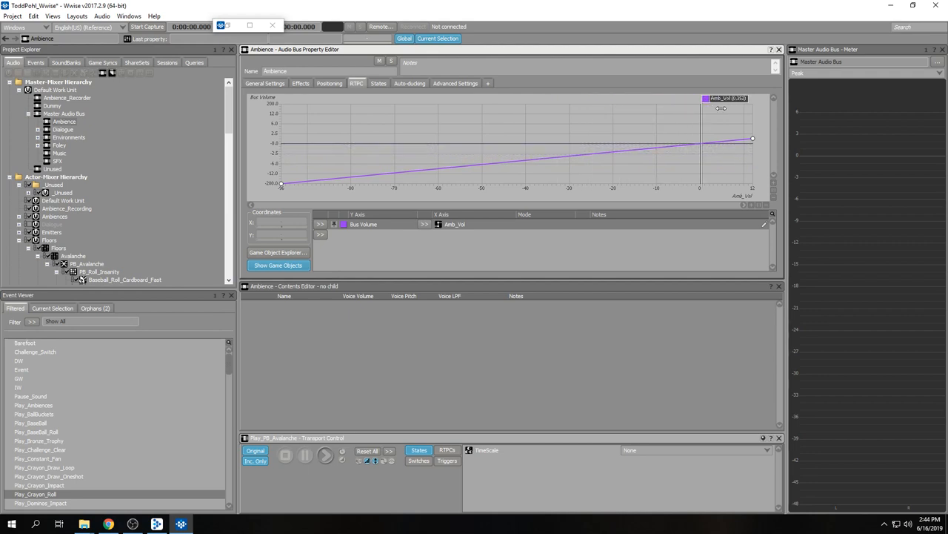
drag(722, 107, 763, 103)
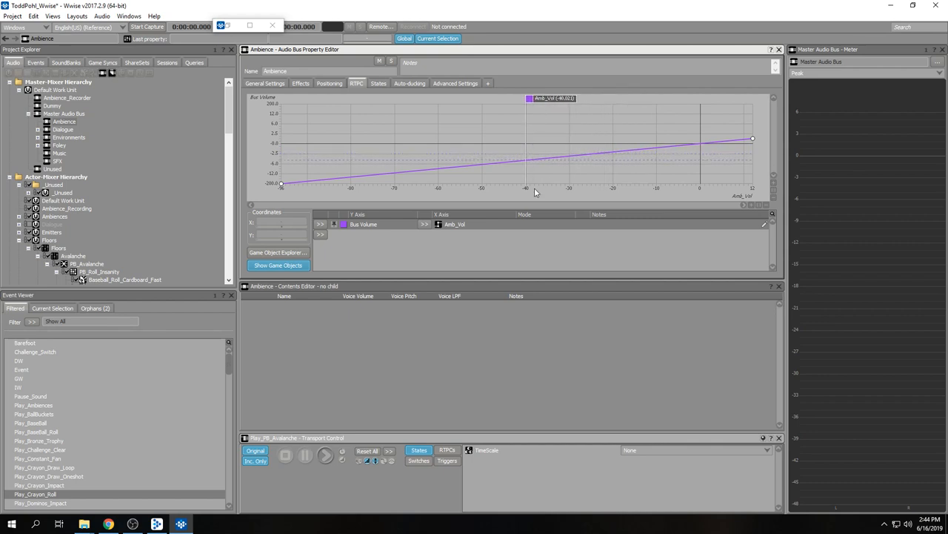
mouse_move(545, 183)
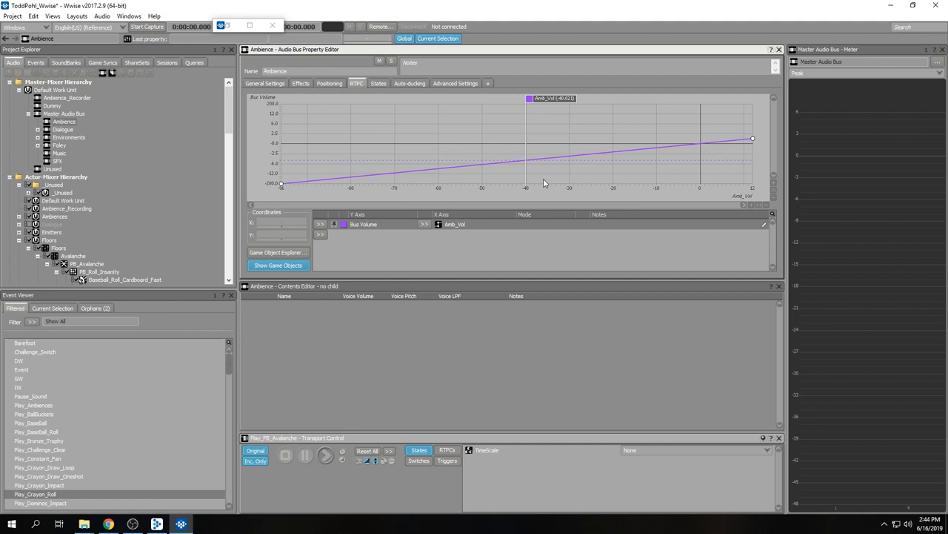
click(35, 62)
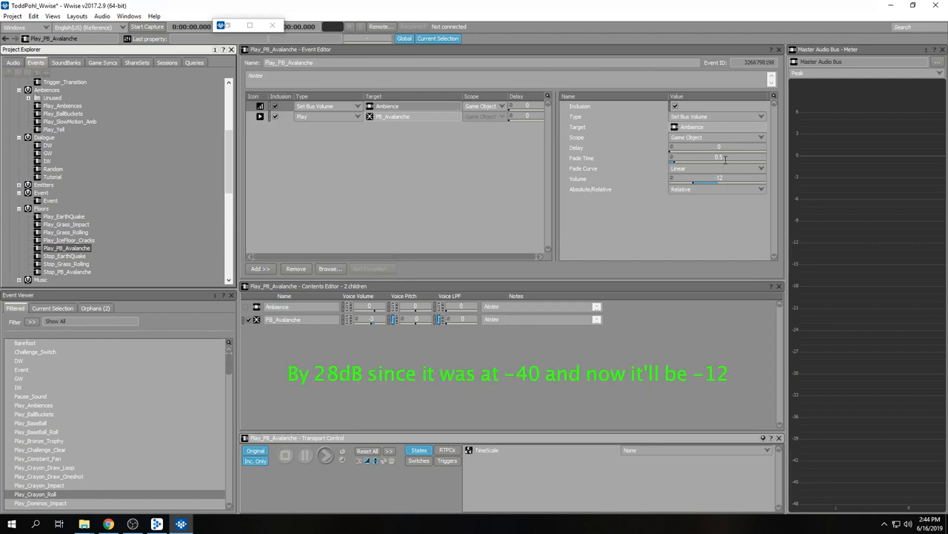
- Show the PB_Avalanche Play action's settings: probability 100 and a 0.2 linear fade
click(717, 157)
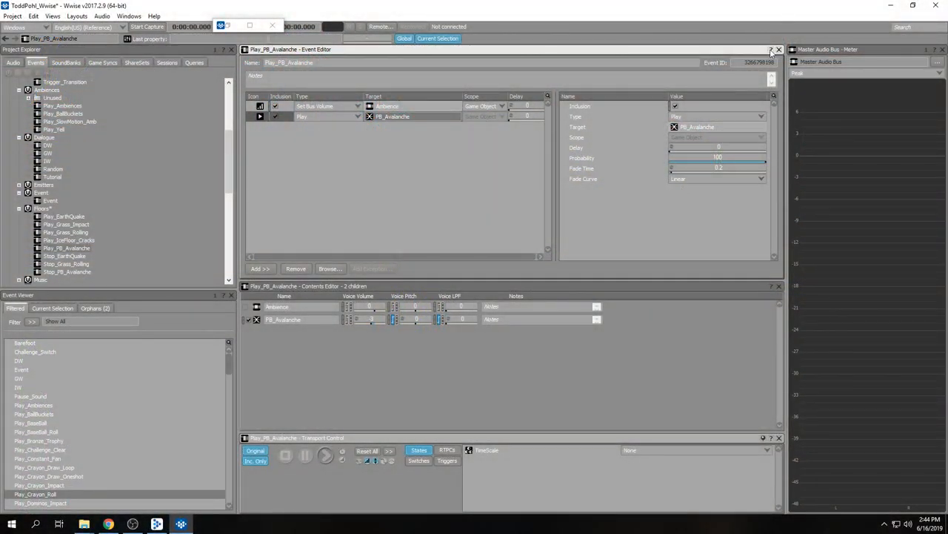
mouse_move(571, 198)
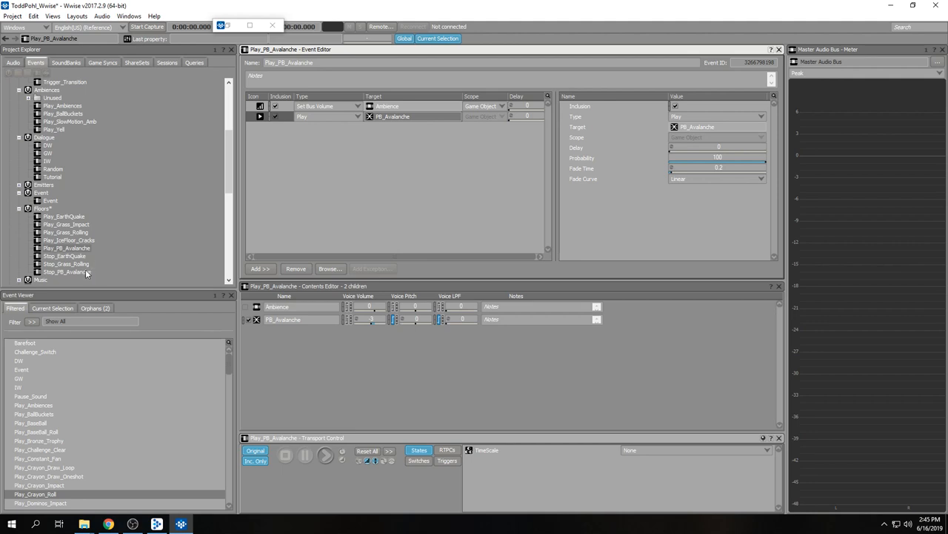
- Open Stop_PB_Avalanche and view its Reset Bus Volume action with a 10 S-Curve fade
click(67, 272)
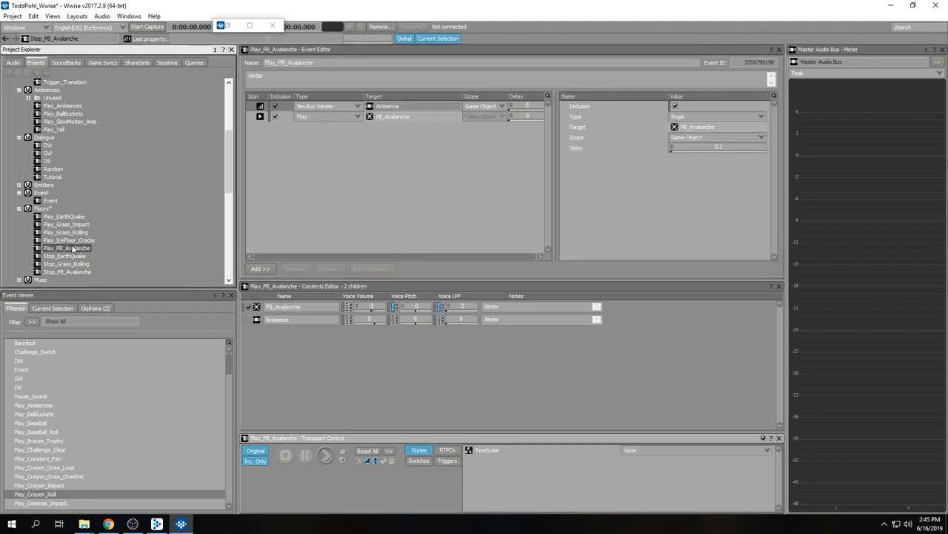
click(322, 106)
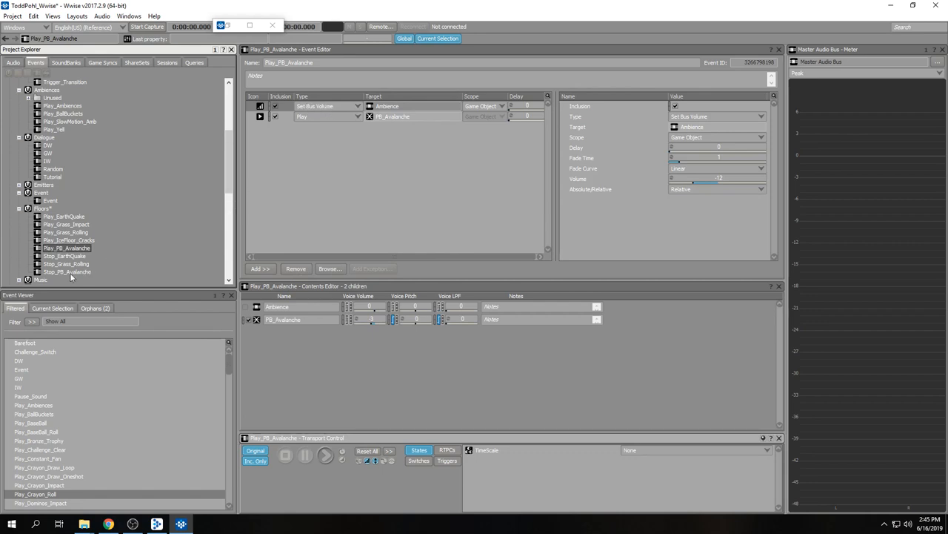
click(67, 272)
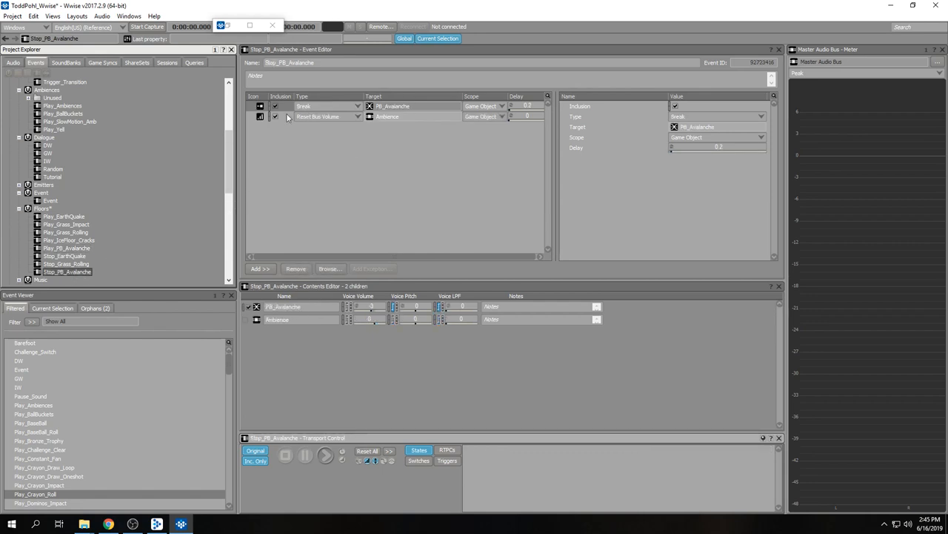
click(326, 116)
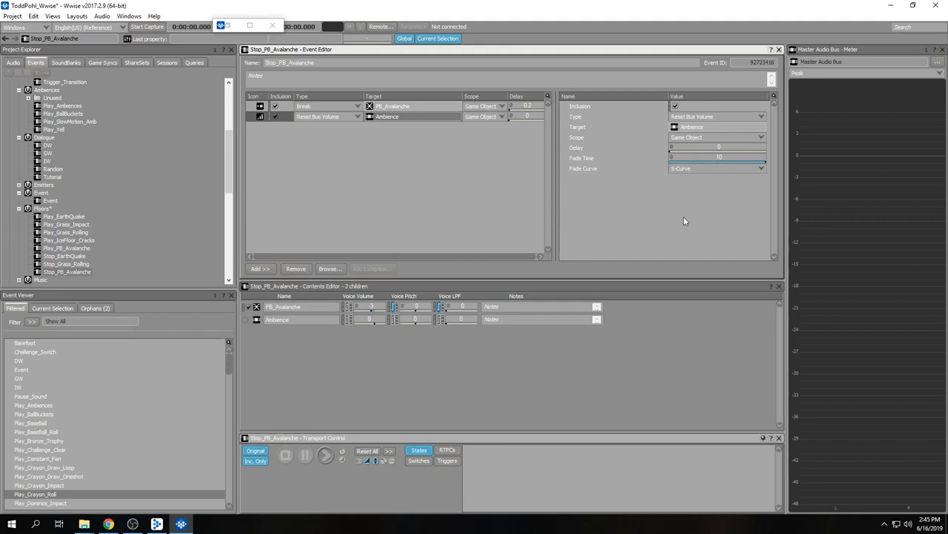
mouse_move(624, 197)
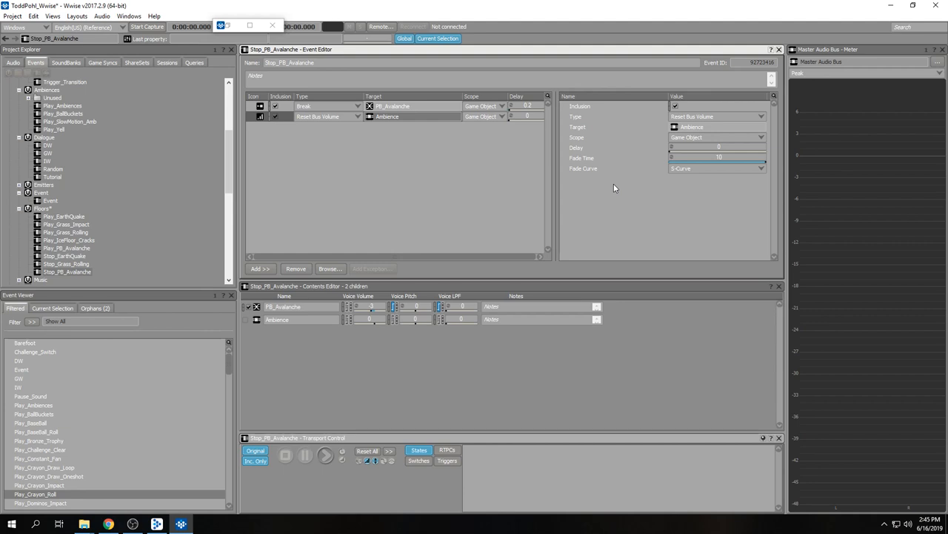
mouse_move(507, 182)
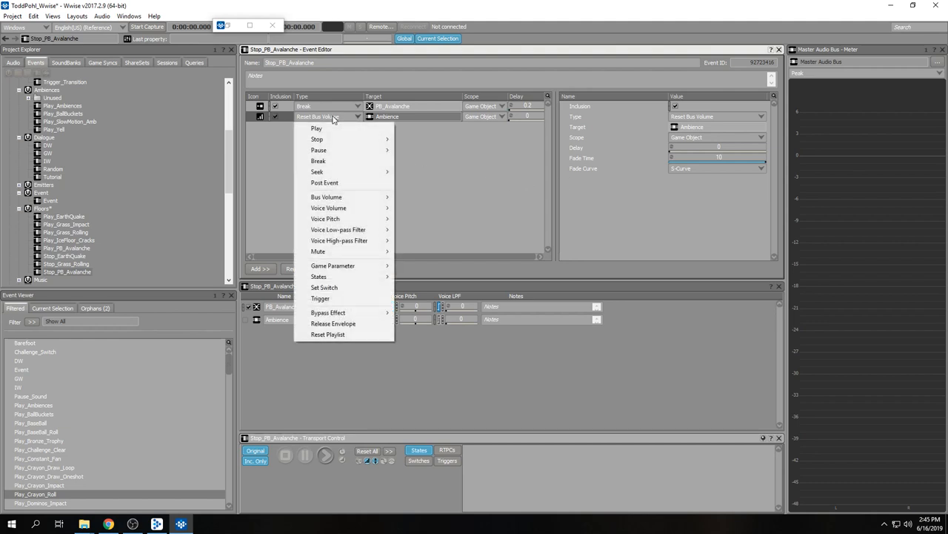
mouse_move(327, 196)
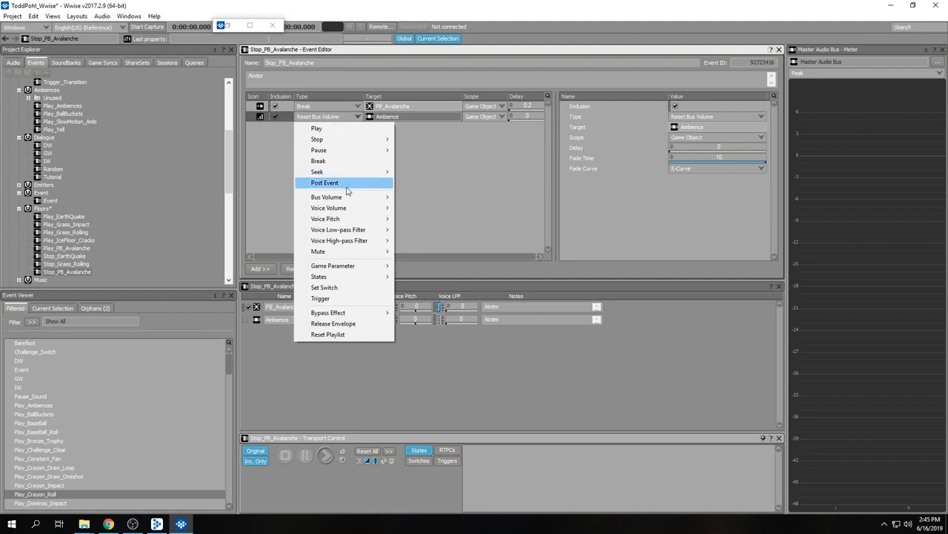
mouse_move(326, 196)
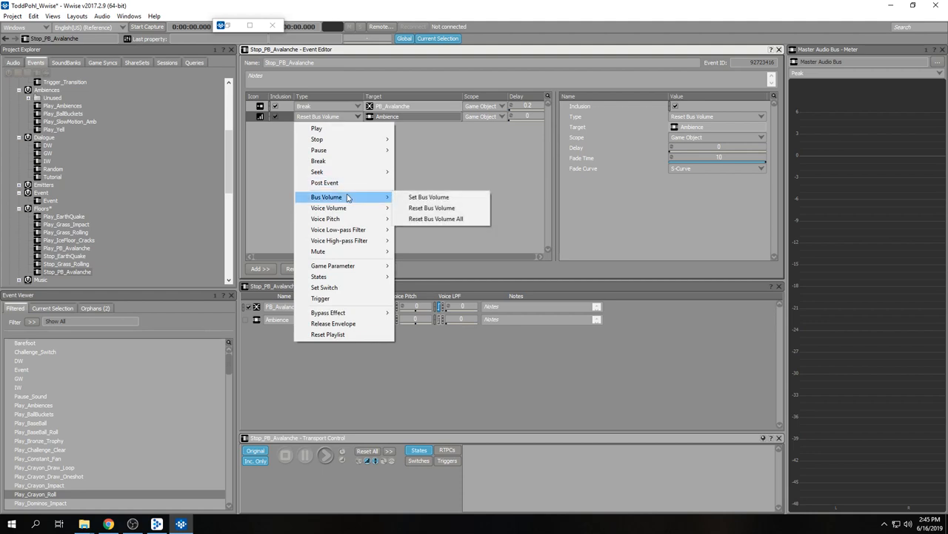
mouse_move(356, 195)
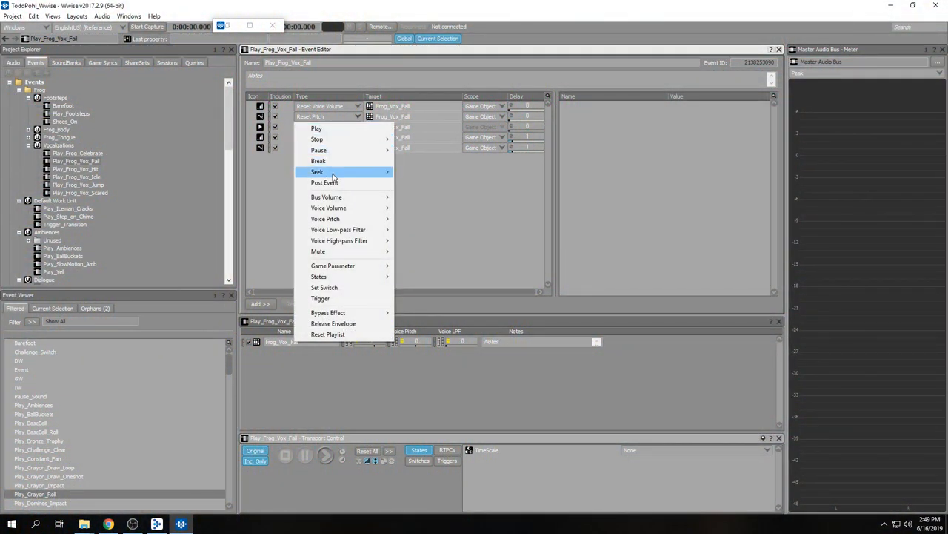
mouse_move(326, 219)
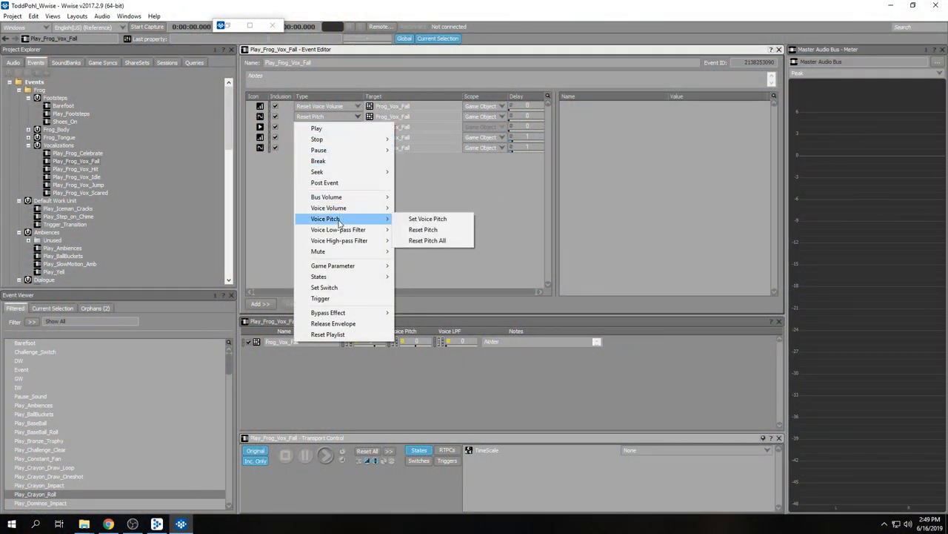
mouse_move(329, 207)
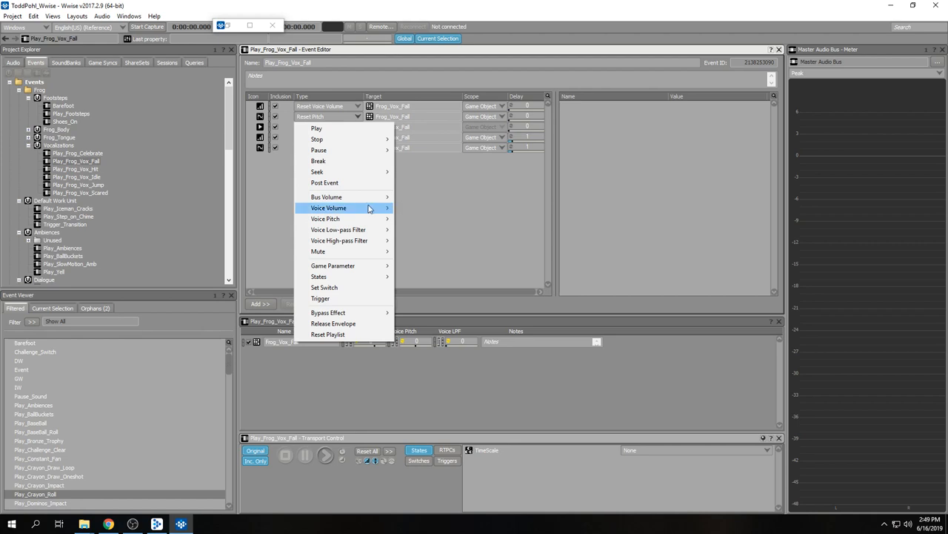
mouse_move(341, 219)
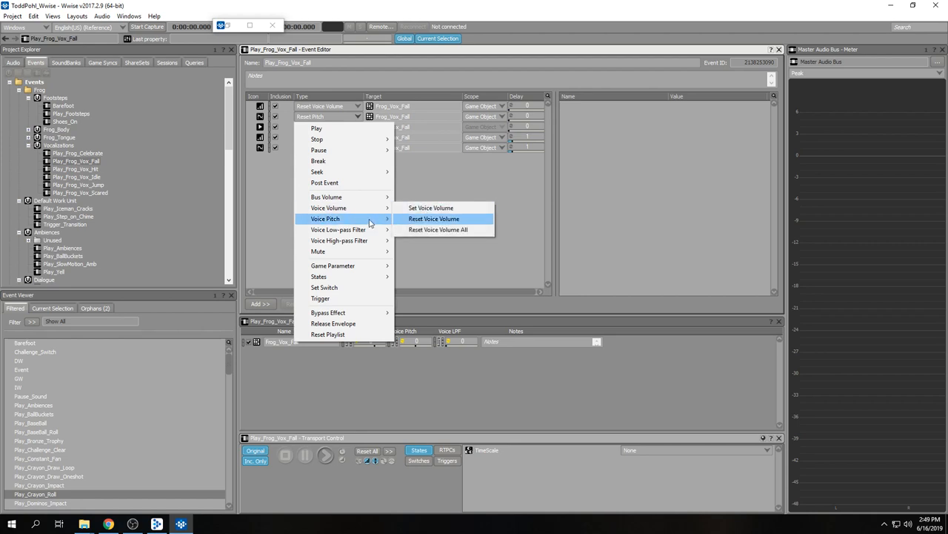
mouse_move(362, 219)
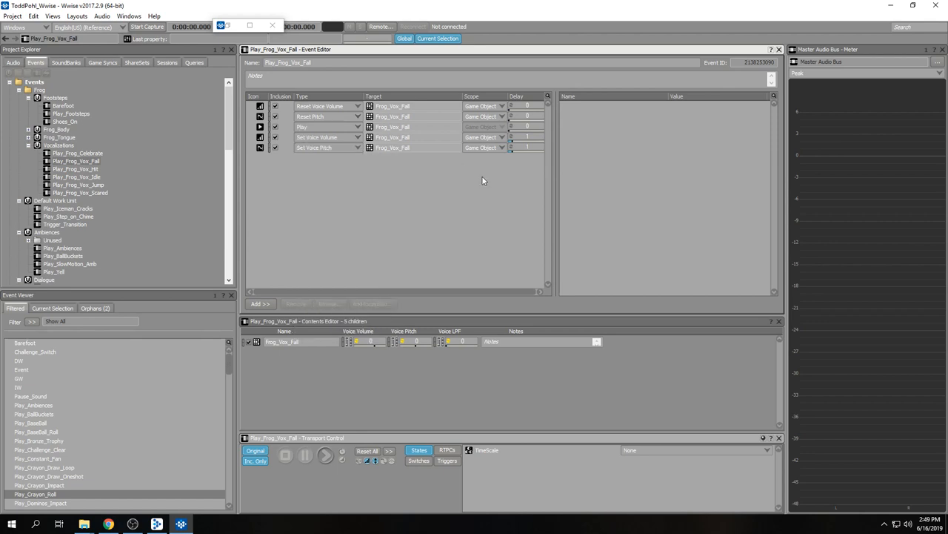
mouse_move(361, 177)
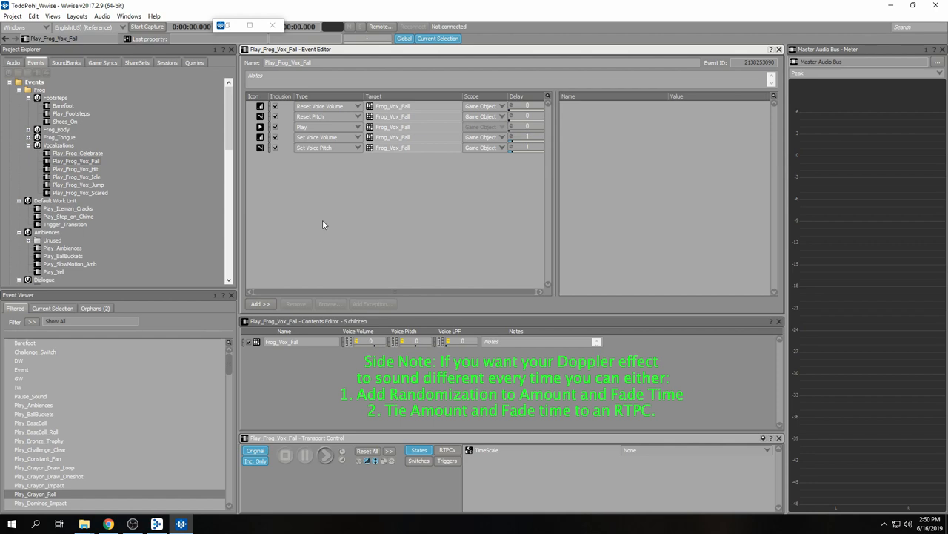
- Show the Set Voice Pitch action: 1 s delay, 5 s S-Curve fade, relative pitch -400
click(322, 147)
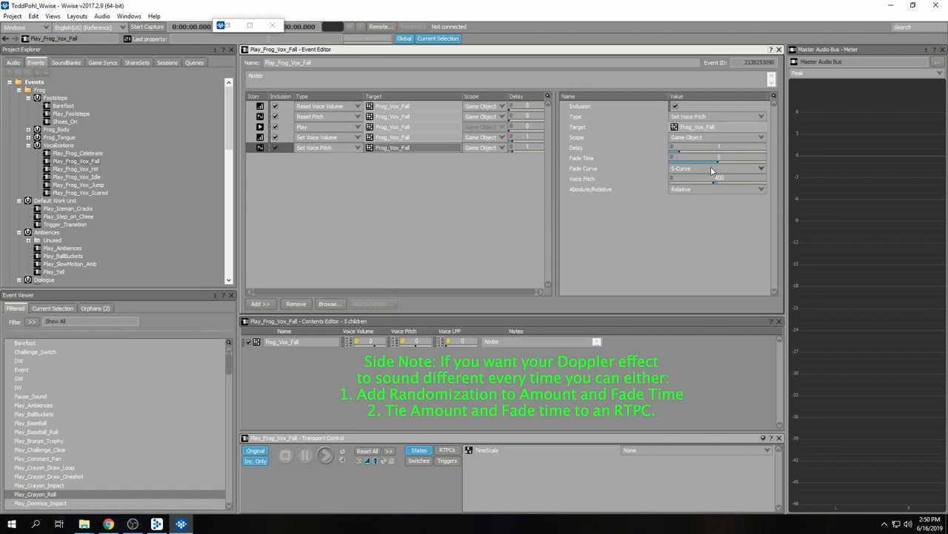
mouse_move(684, 191)
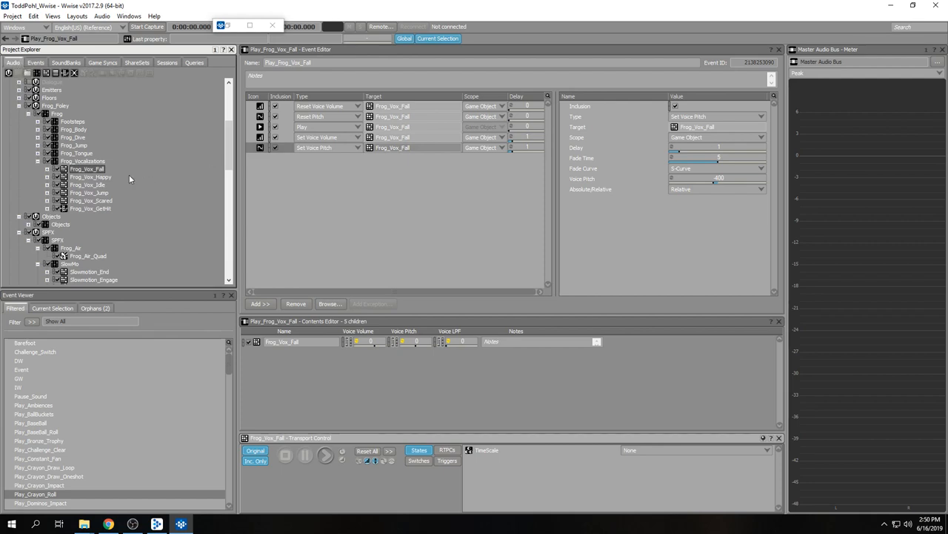
- Inspect the Frog_Vox_Fall container, then load Play_Frog_Vox_Fall from the event list
click(85, 168)
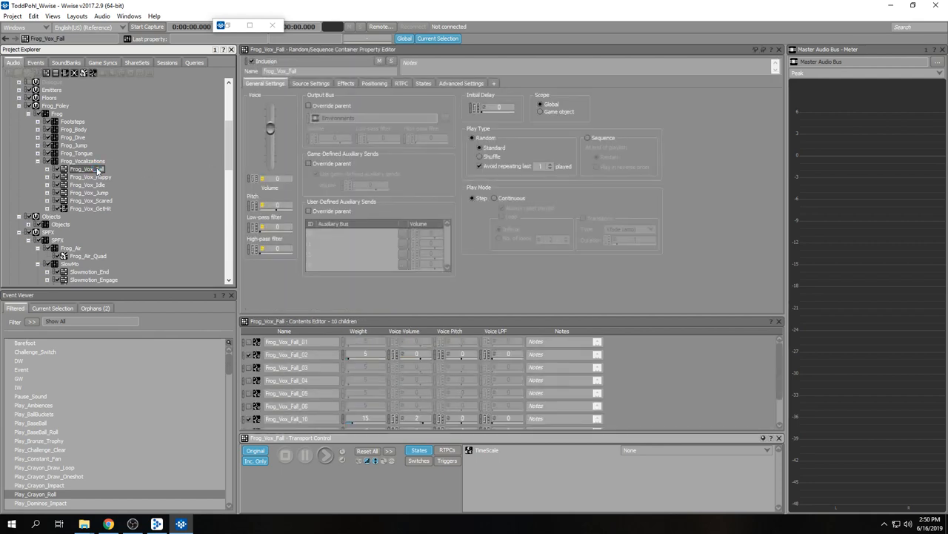
click(322, 455)
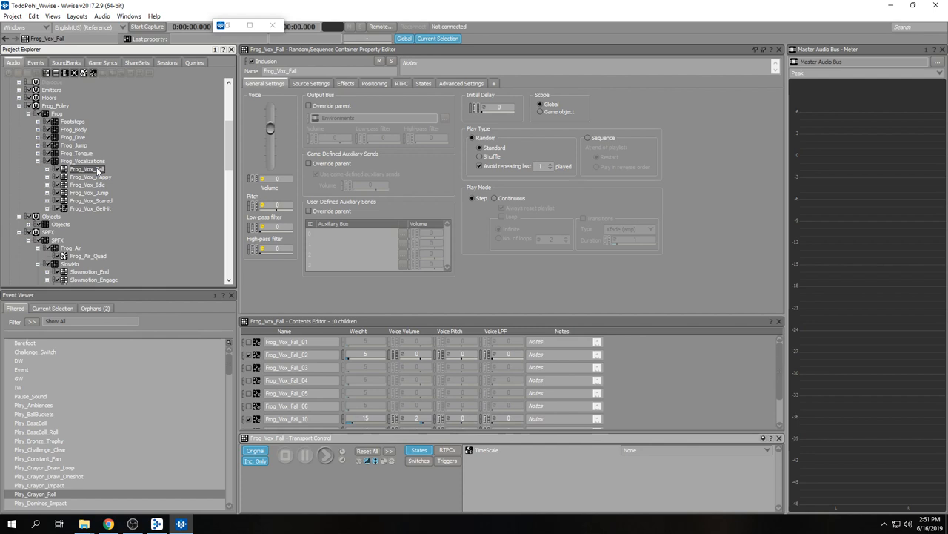
click(35, 62)
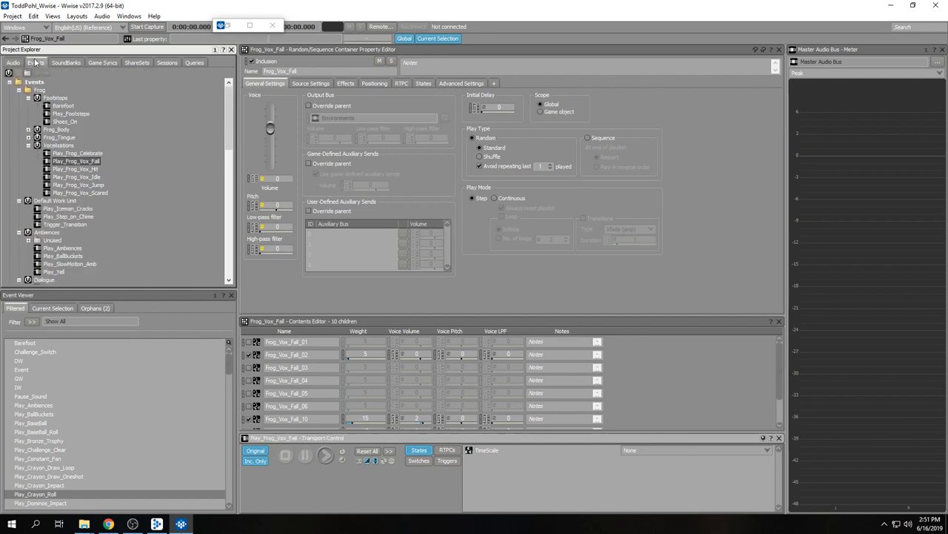
click(76, 170)
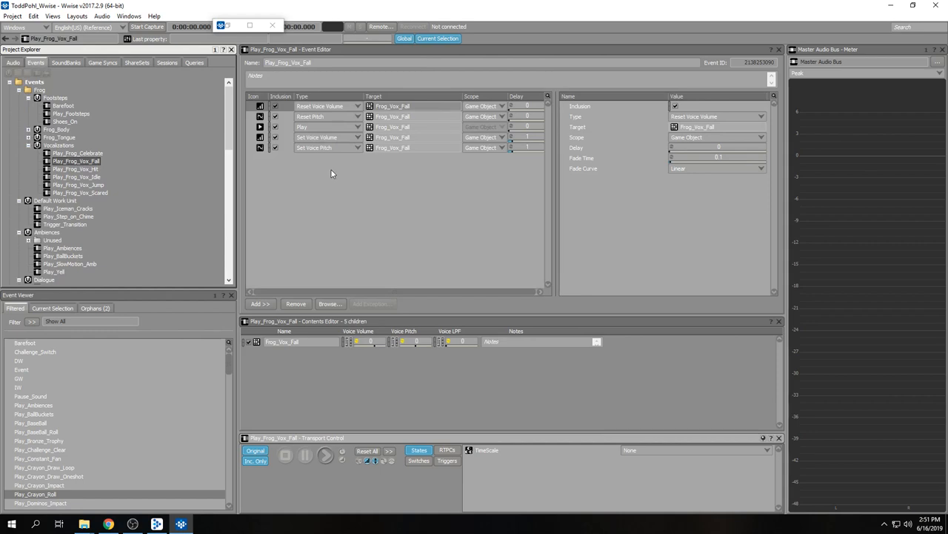
- Review Set Voice Pitch's 5-second S-Curve fade and relative -400 pitch change
click(318, 137)
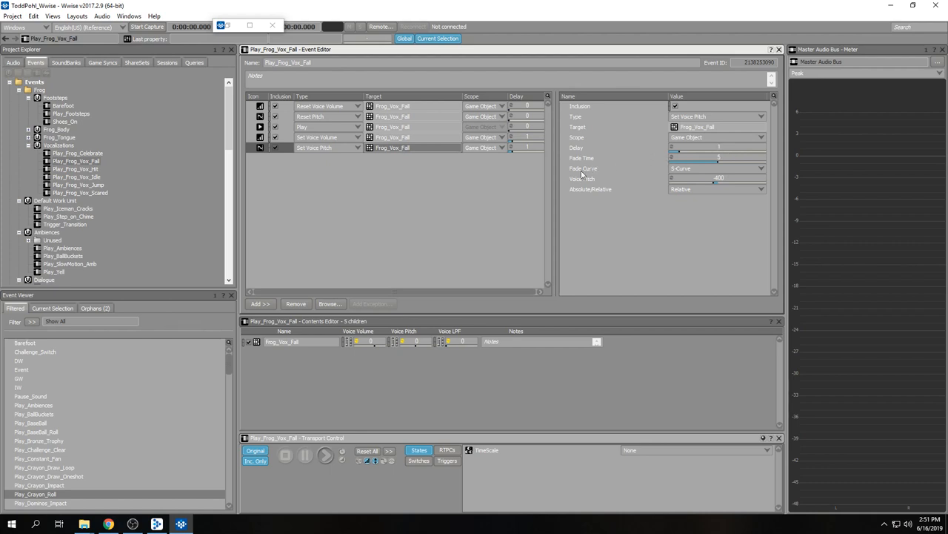
mouse_move(407, 183)
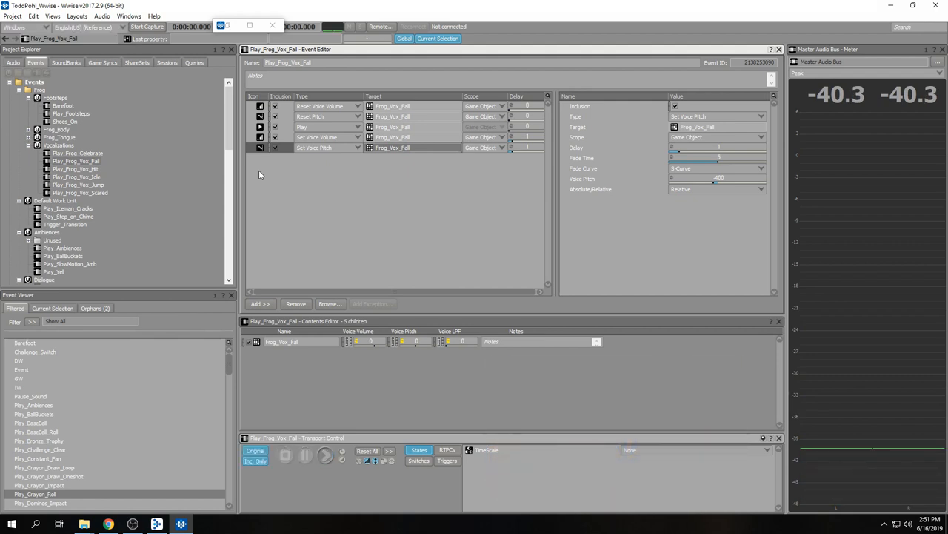
click(322, 456)
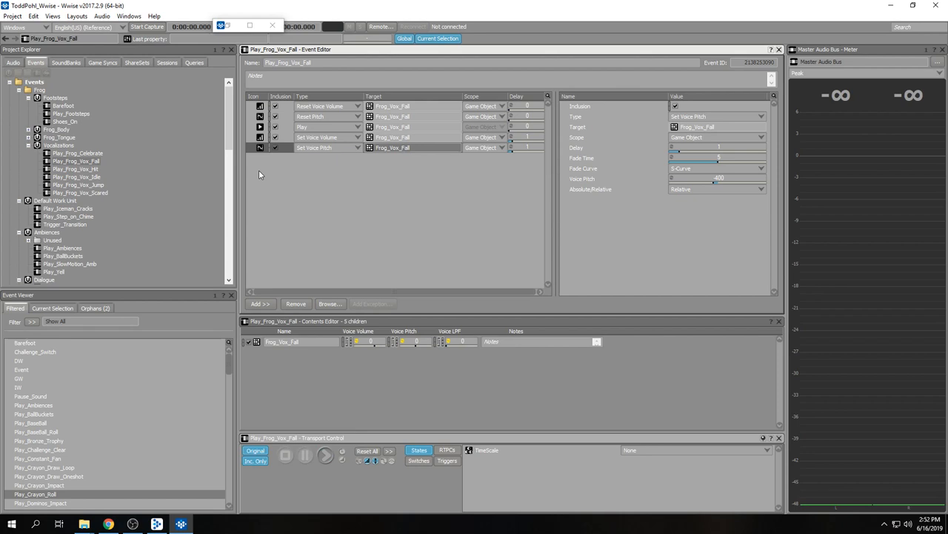
mouse_move(89, 169)
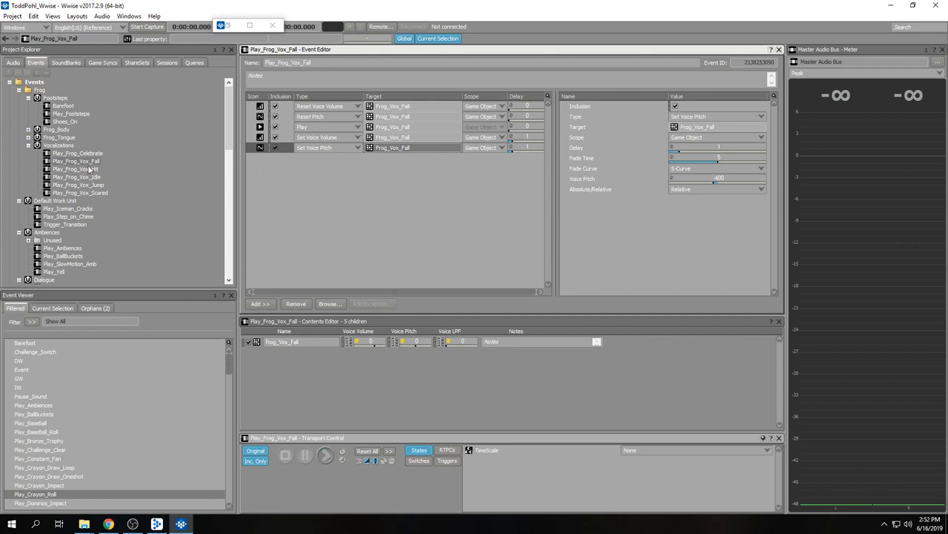
mouse_move(442, 189)
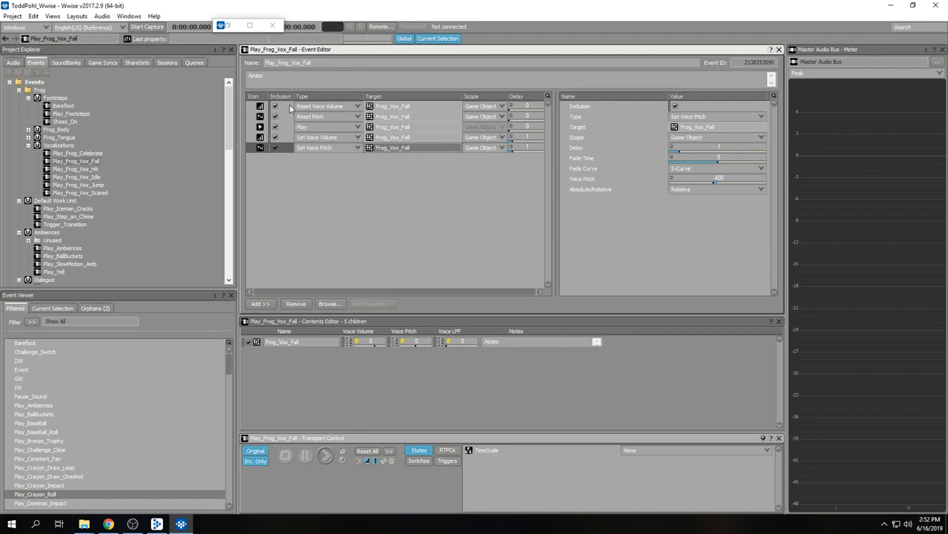
mouse_move(324, 106)
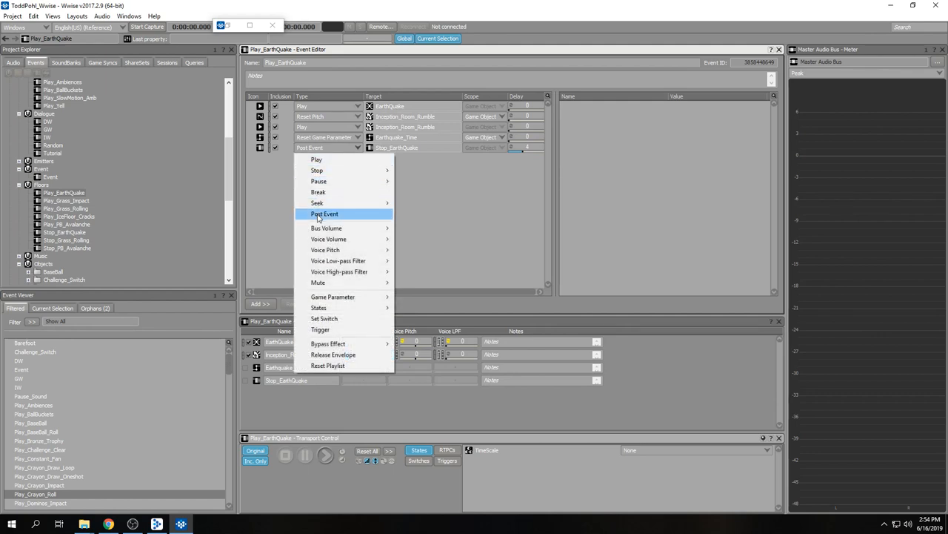
- Set Play_EarthQuake's last action type to Post Event, targeting Stop_EarthQuake after 4 s
click(346, 203)
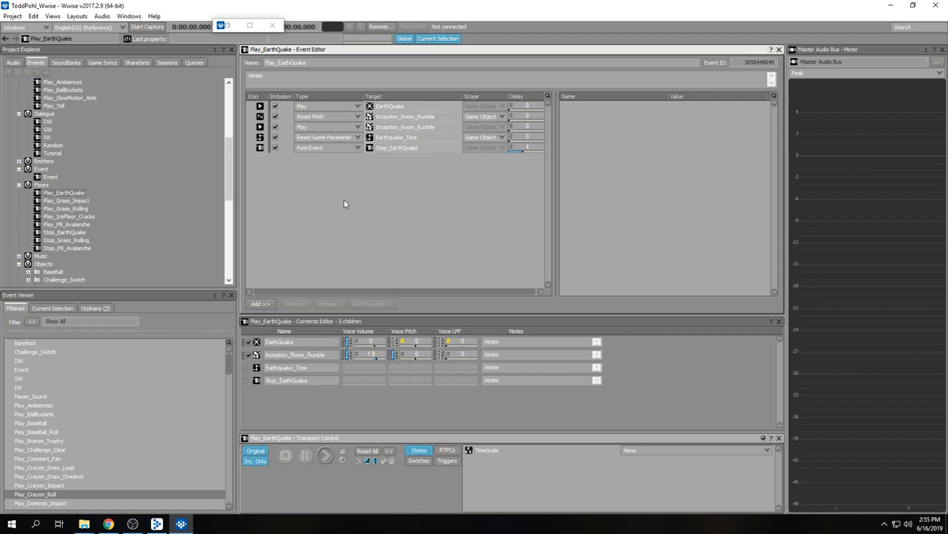
mouse_move(48, 194)
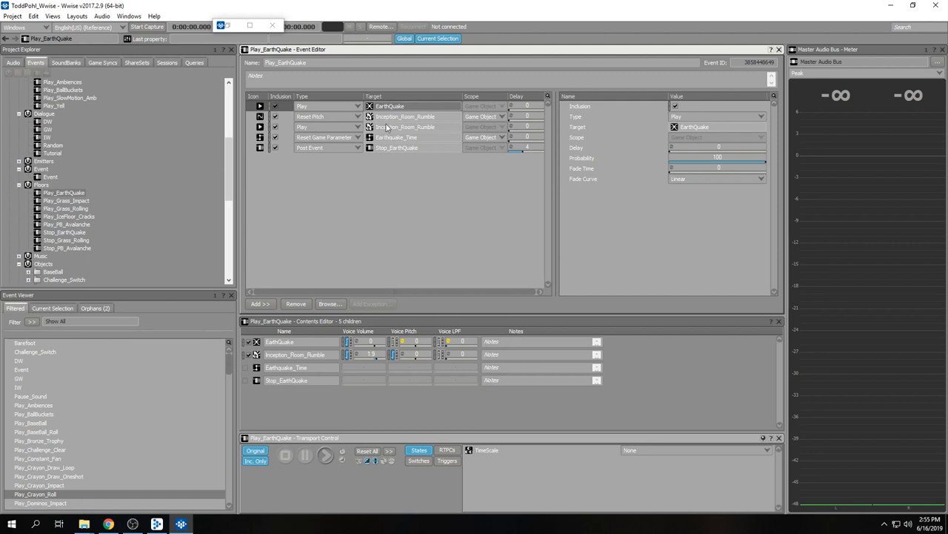
mouse_move(397, 127)
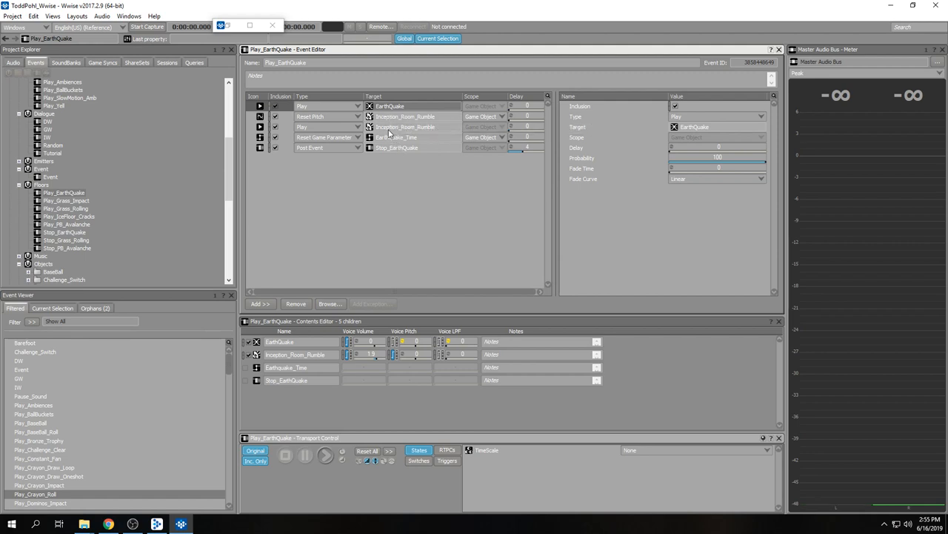
mouse_move(408, 137)
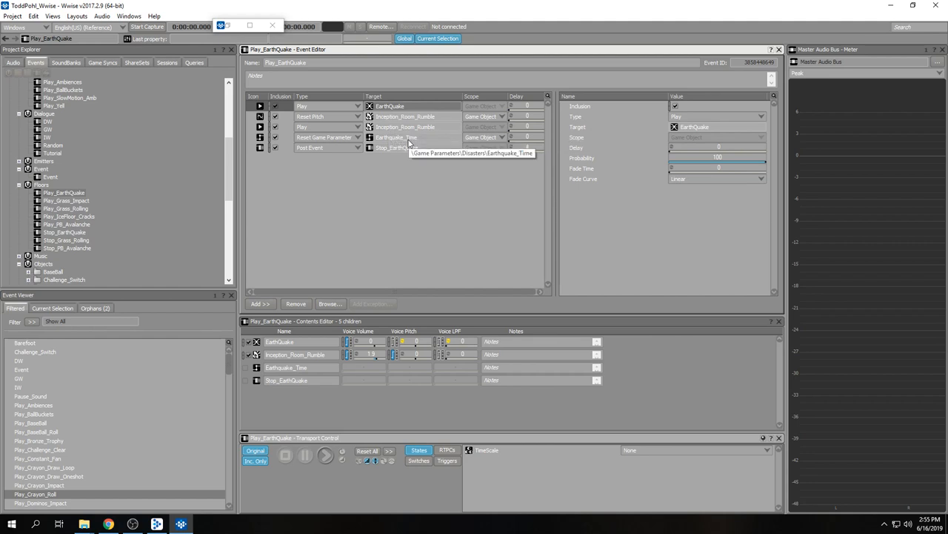
mouse_move(359, 148)
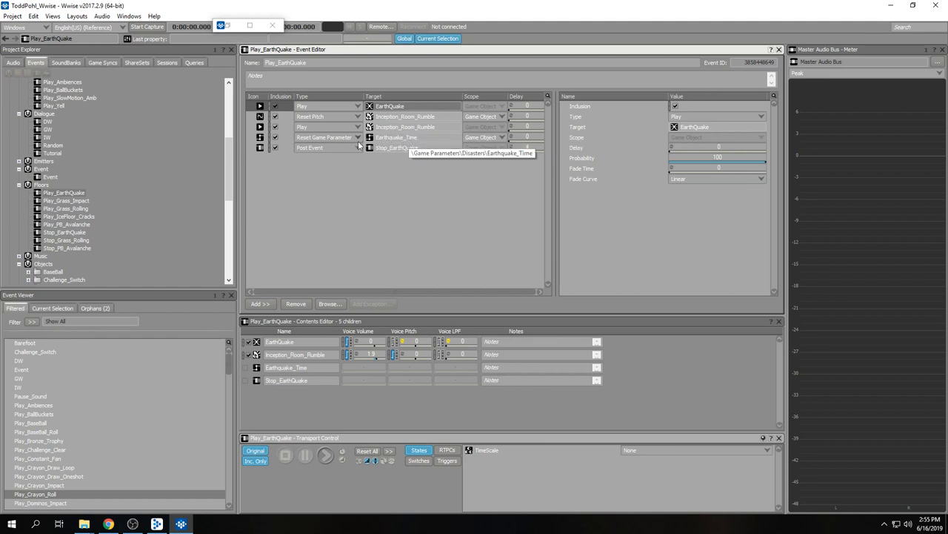
mouse_move(343, 211)
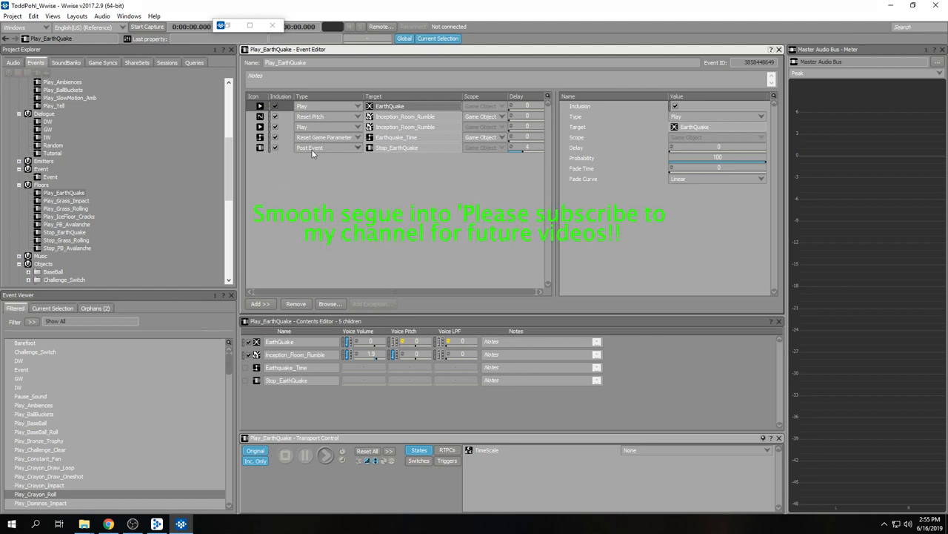
mouse_move(353, 149)
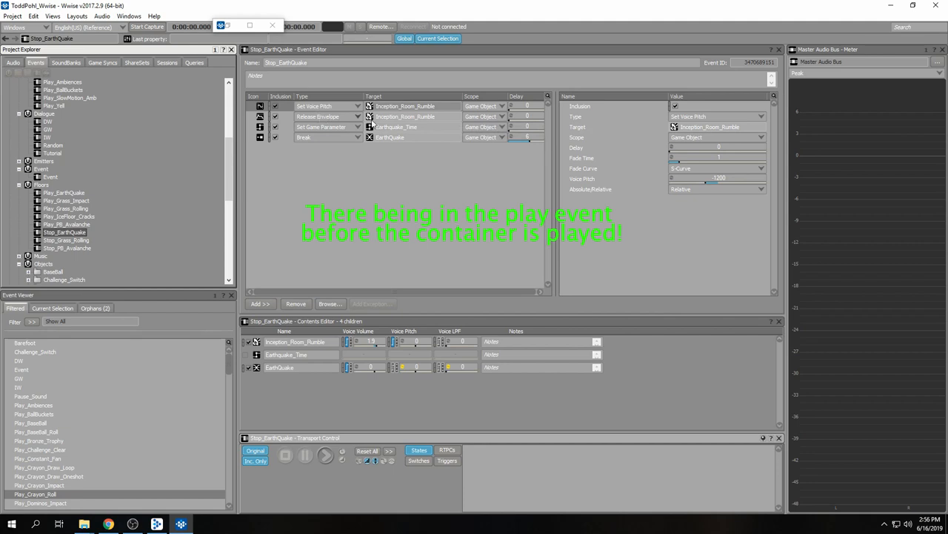
mouse_move(297, 132)
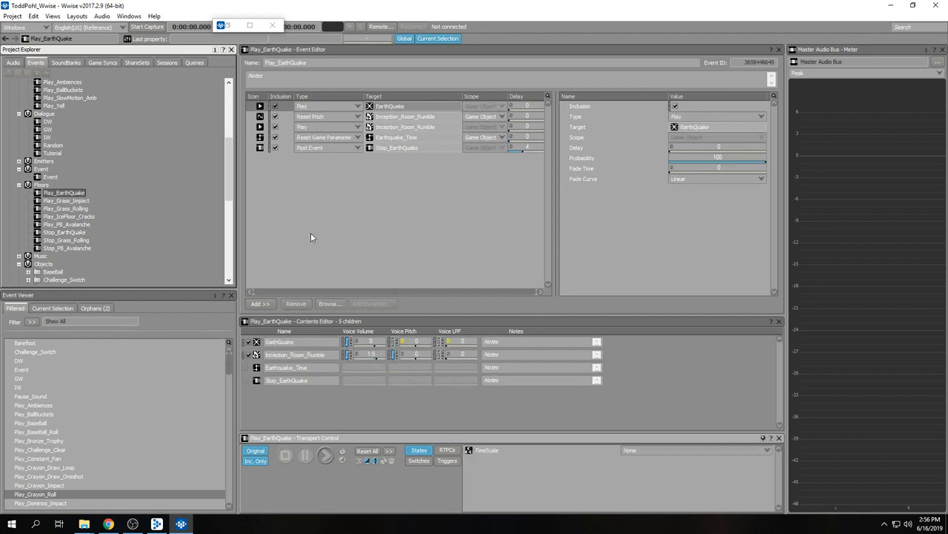
mouse_move(373, 235)
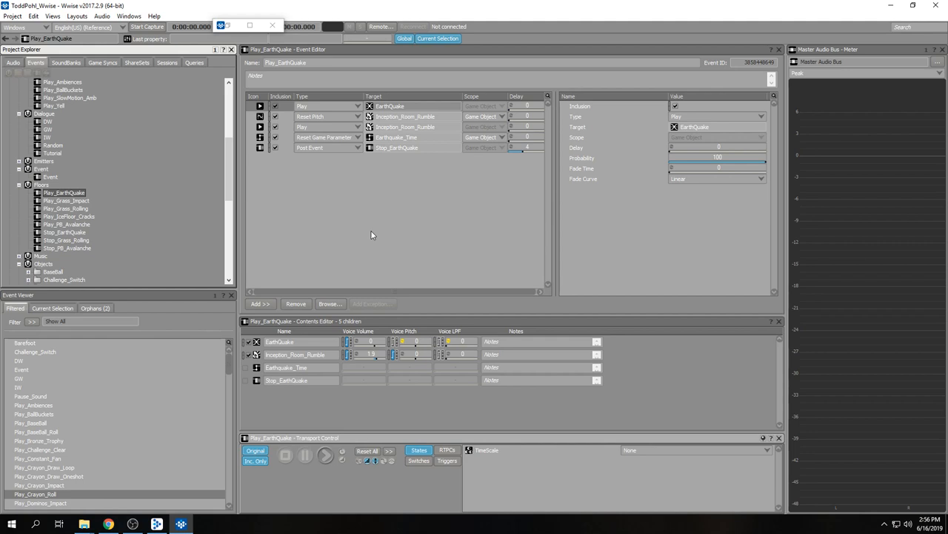
mouse_move(63, 228)
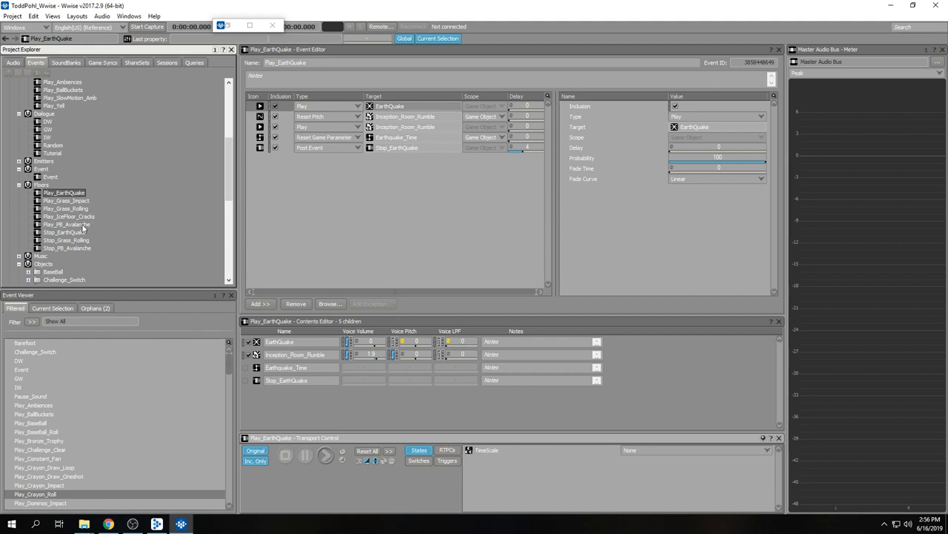
- Move through Play_PB_Avalanche and Play_EarthQuake to reach the Stop_PB_Avalanche event
click(67, 223)
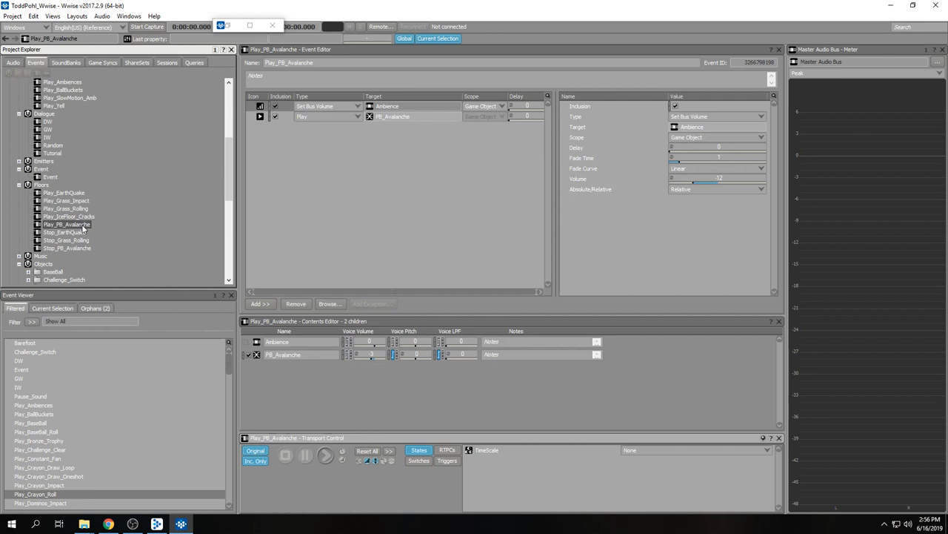
mouse_move(105, 225)
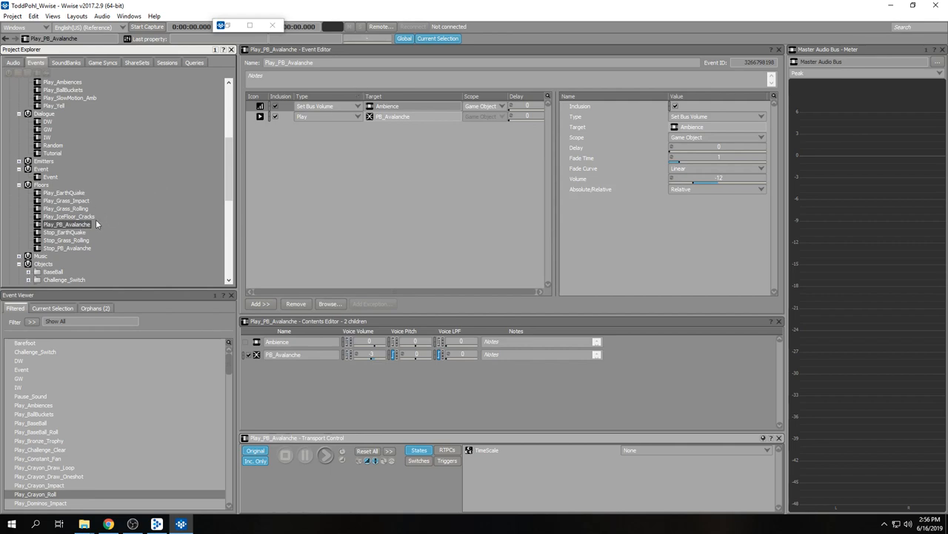
mouse_move(74, 226)
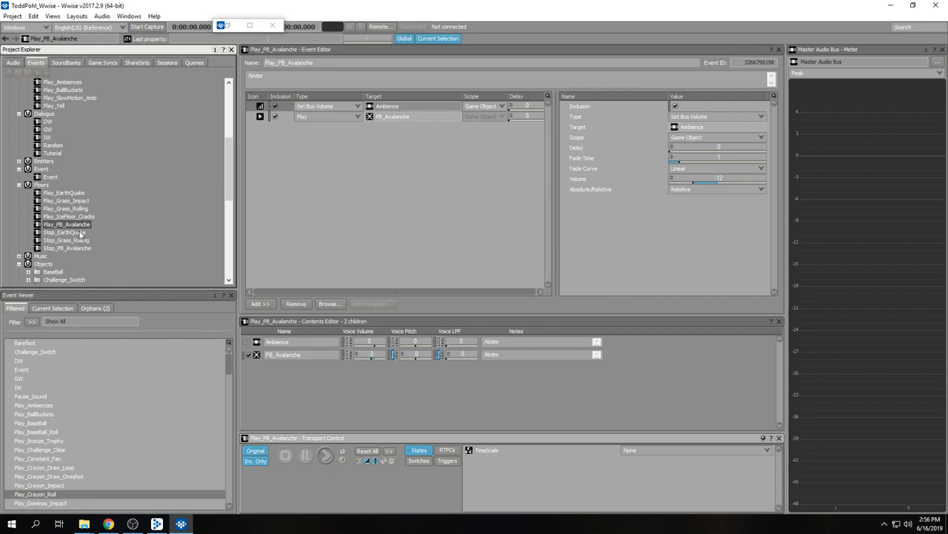
mouse_move(82, 250)
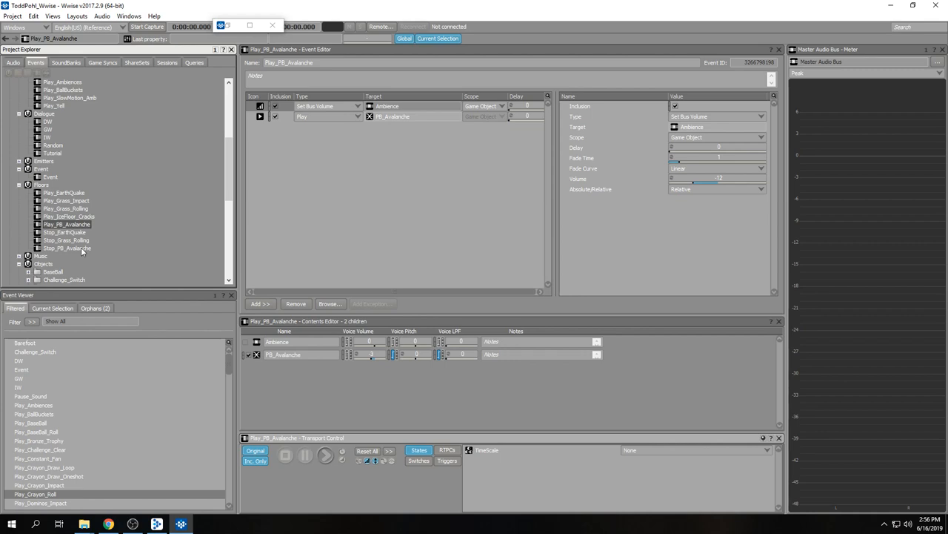
click(64, 192)
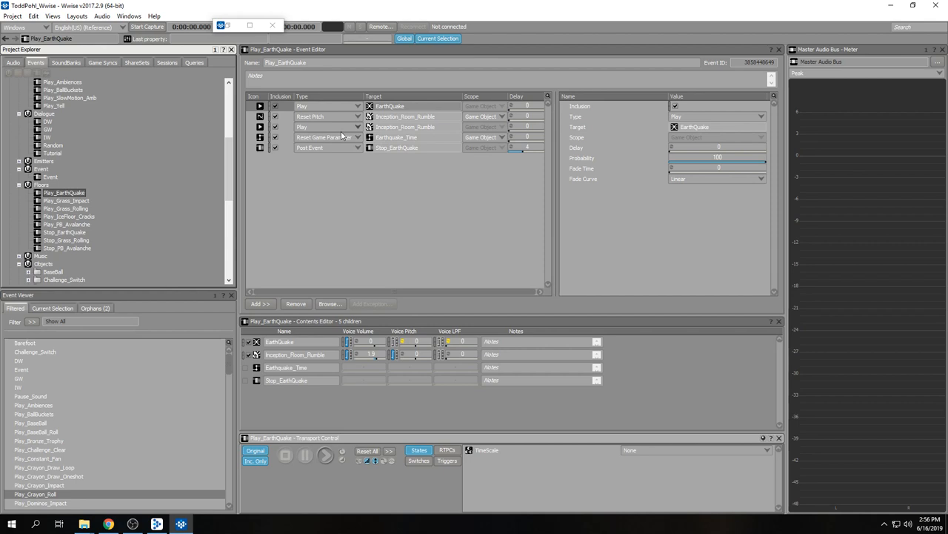
mouse_move(318, 136)
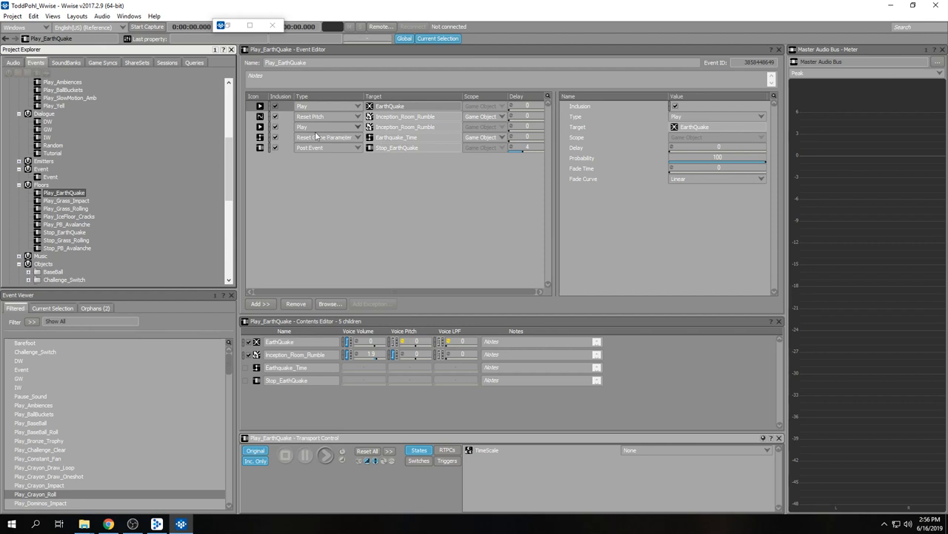
click(67, 247)
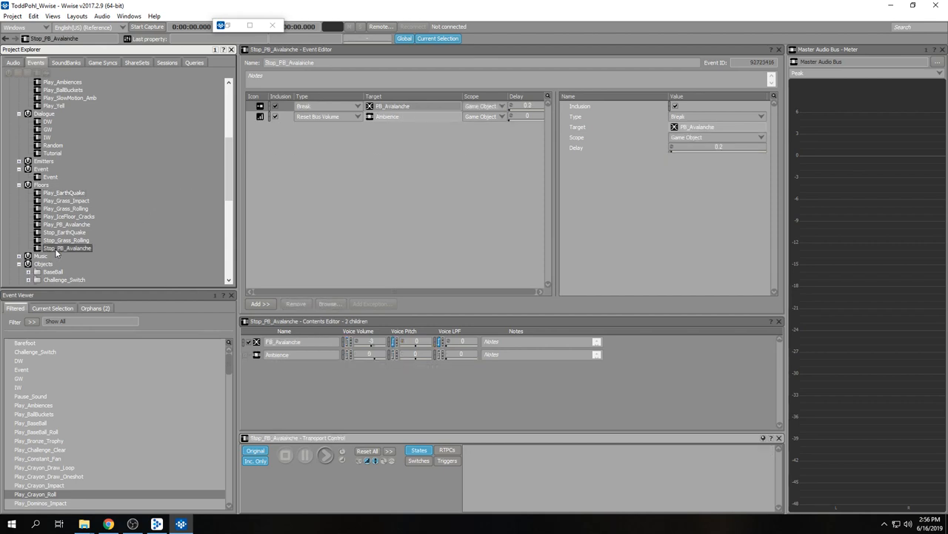
- Load Stop_EarthQuake: -1200 pitch on Inception_Room_Rumble, envelope release, EarthQuake break
click(64, 232)
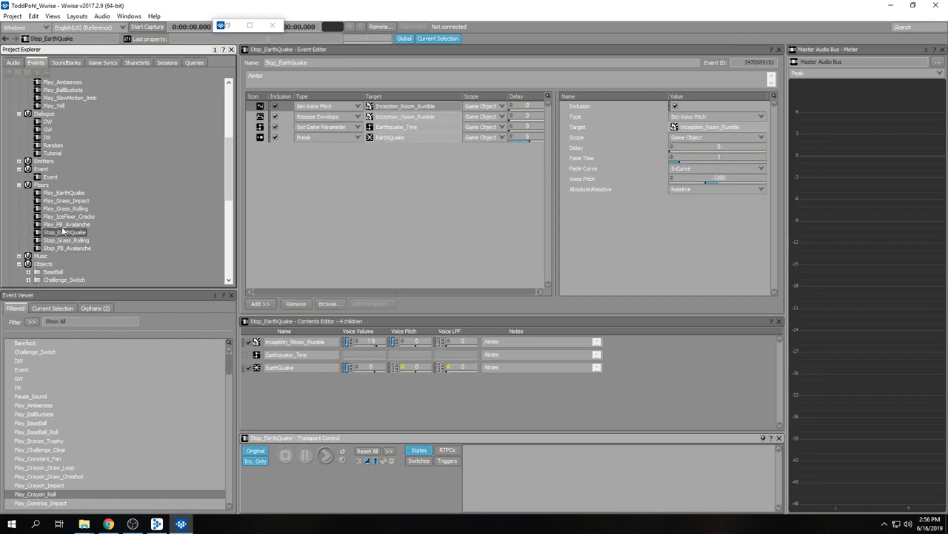
mouse_move(87, 203)
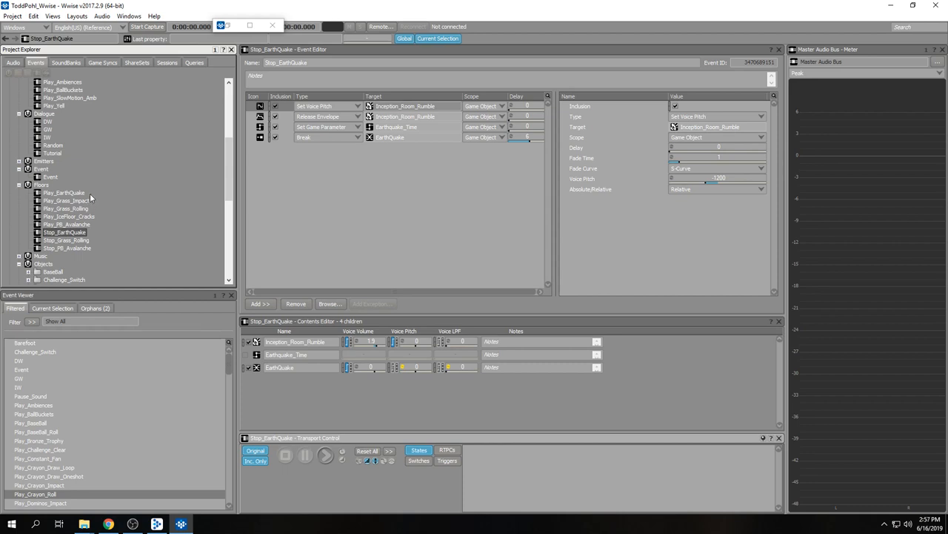
mouse_move(99, 199)
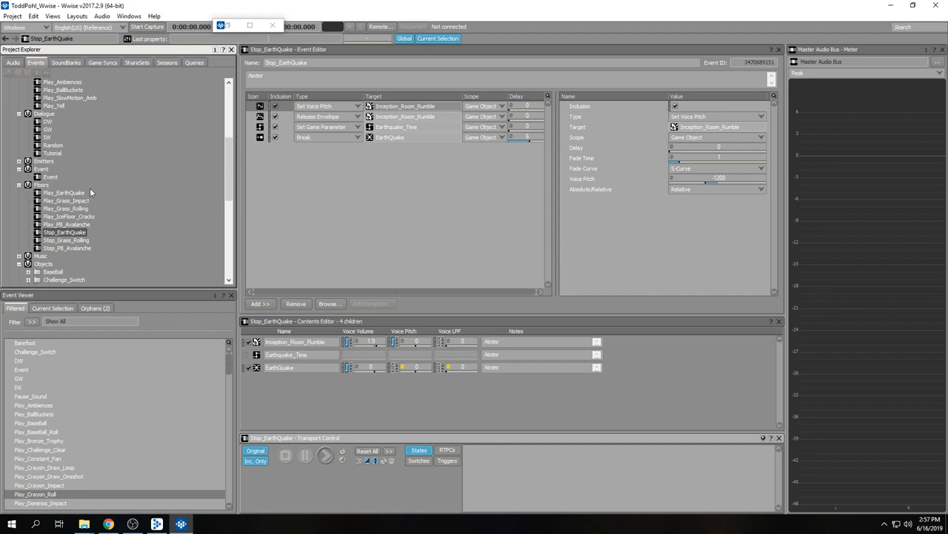